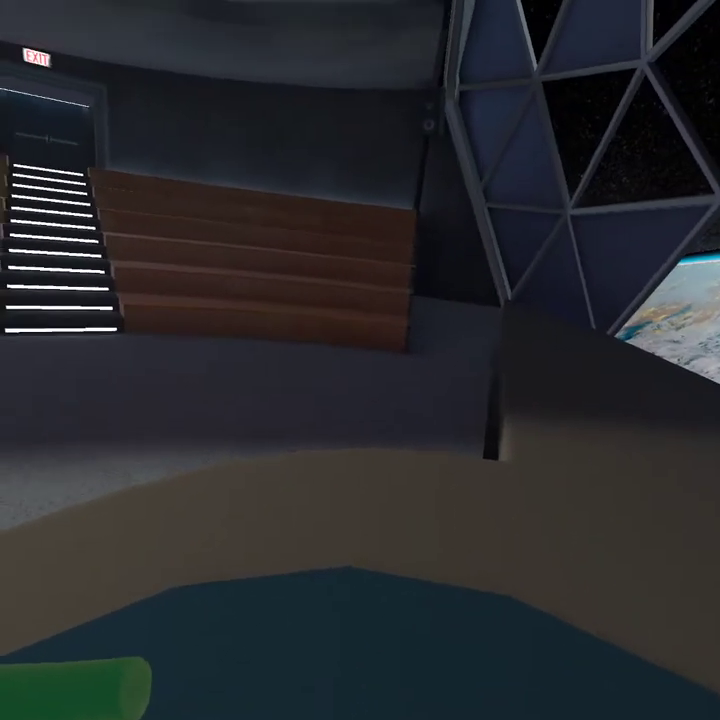
mouse_move(360, 360)
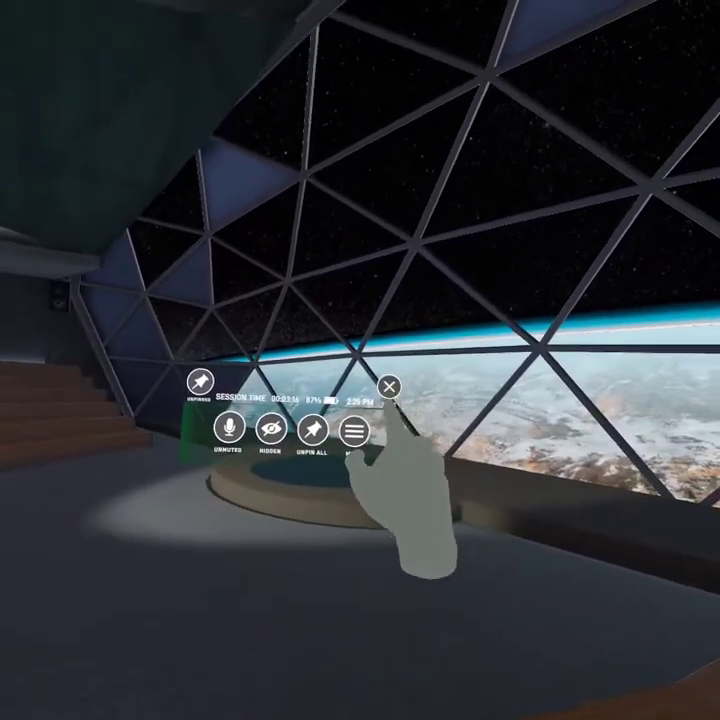
Bring up the quick-access session menu showing session time and battery level
click(388, 384)
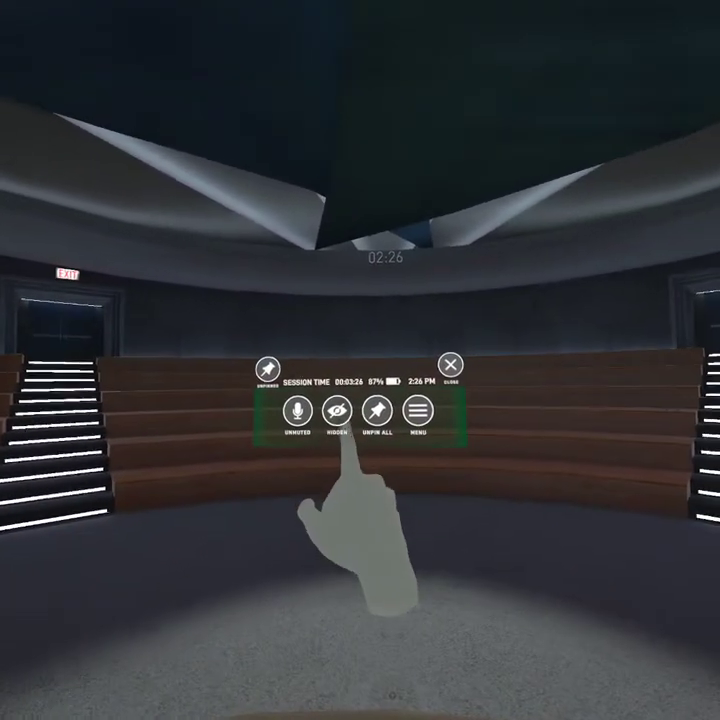
click(338, 414)
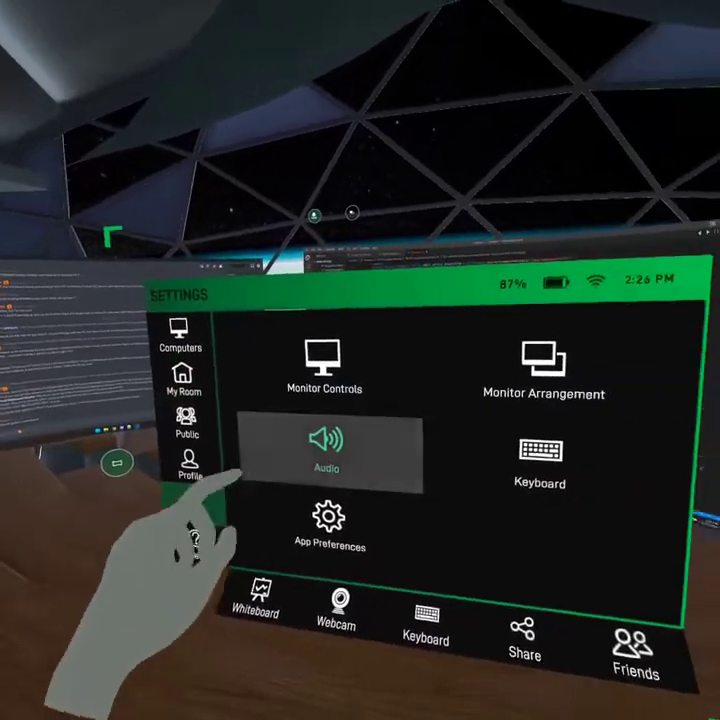
Choose the Audio tile from the Settings panel
click(324, 456)
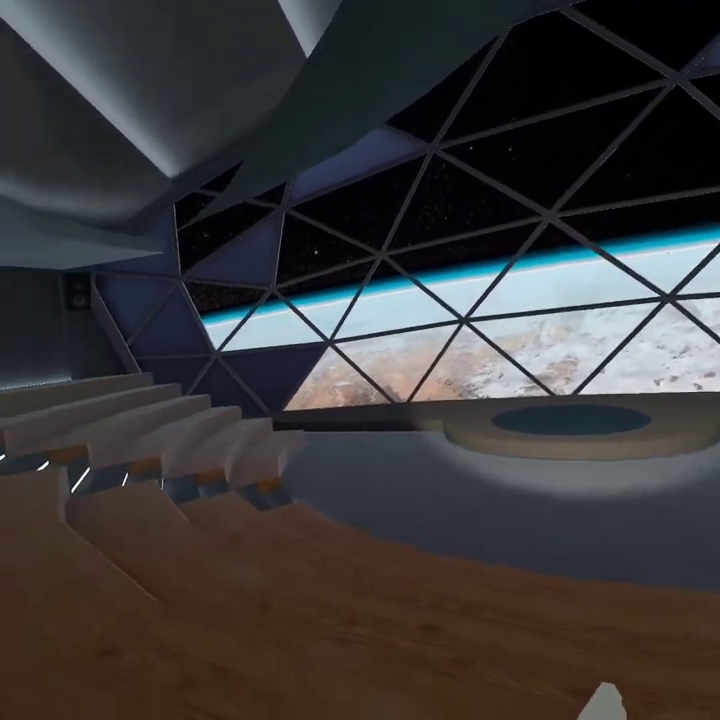
mouse_move(360, 360)
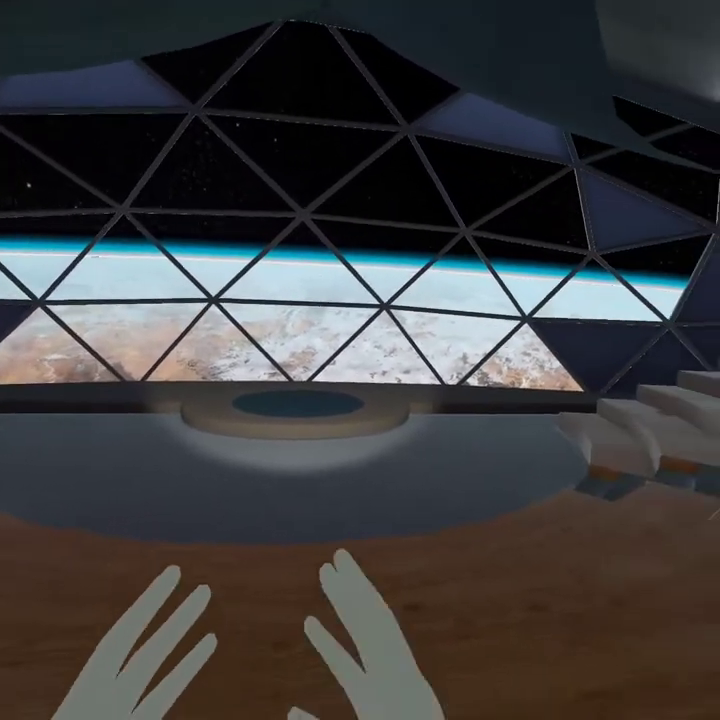